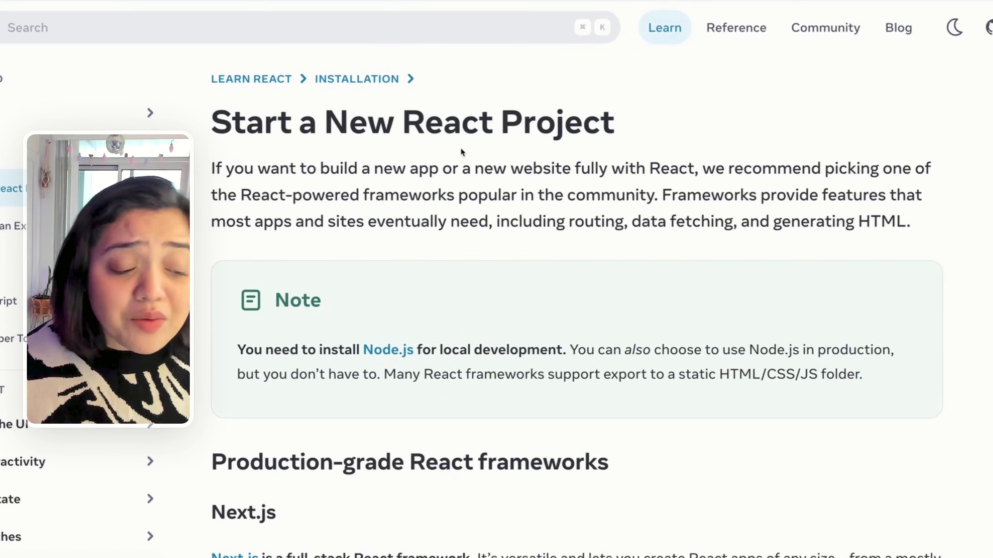
Step: Expand the 'Can I use React without a framework?' deep dive on the Start a New React Project page
drag(702, 169, 657, 195)
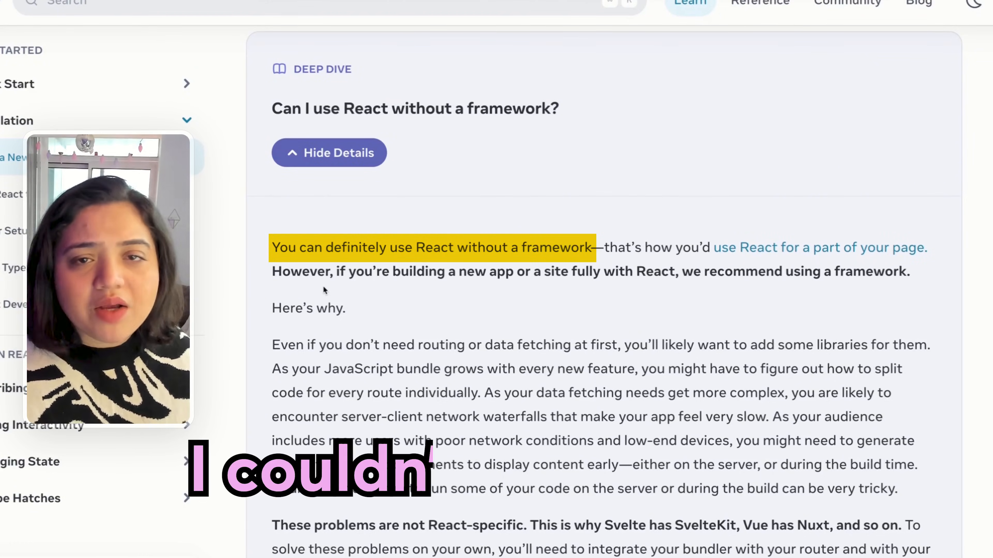
Step: Read the deep dive's case for frameworks, then move to the Vite homepage at vitejs.dev
scroll(down, 3)
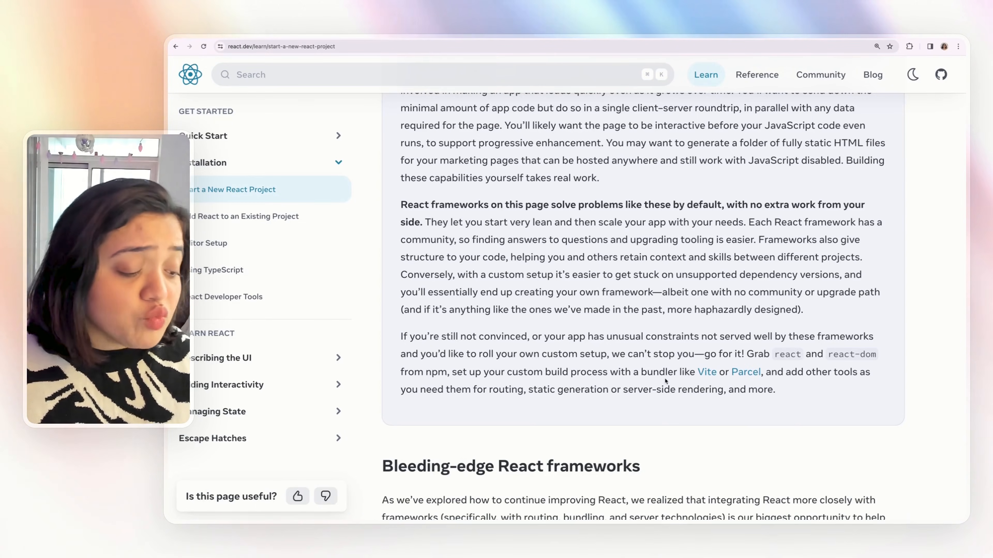
drag(774, 353, 763, 372)
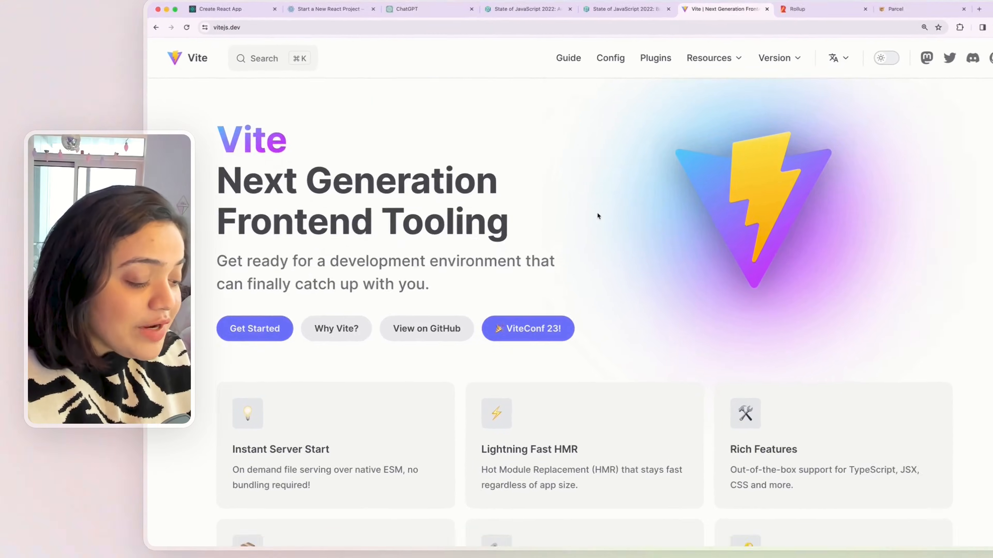
Step: Review Vite's feature cards, highlighting the pre-configured Rollup build description
scroll(down, 3)
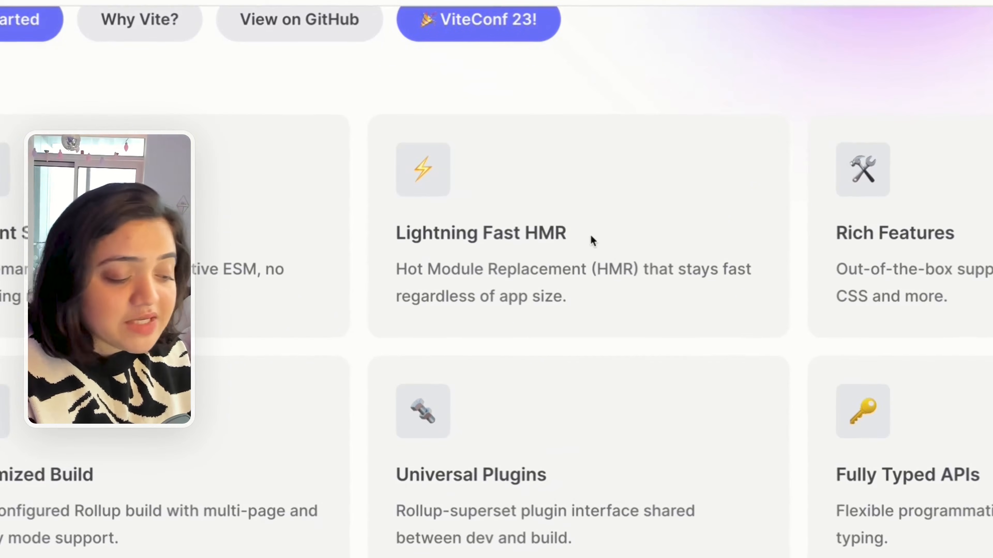
mouse_move(525, 285)
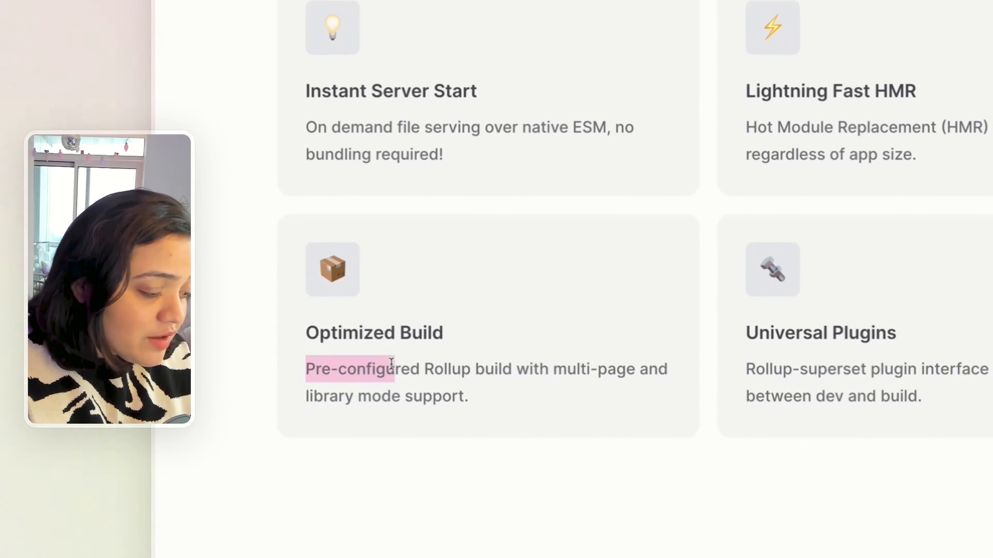
drag(348, 369, 468, 396)
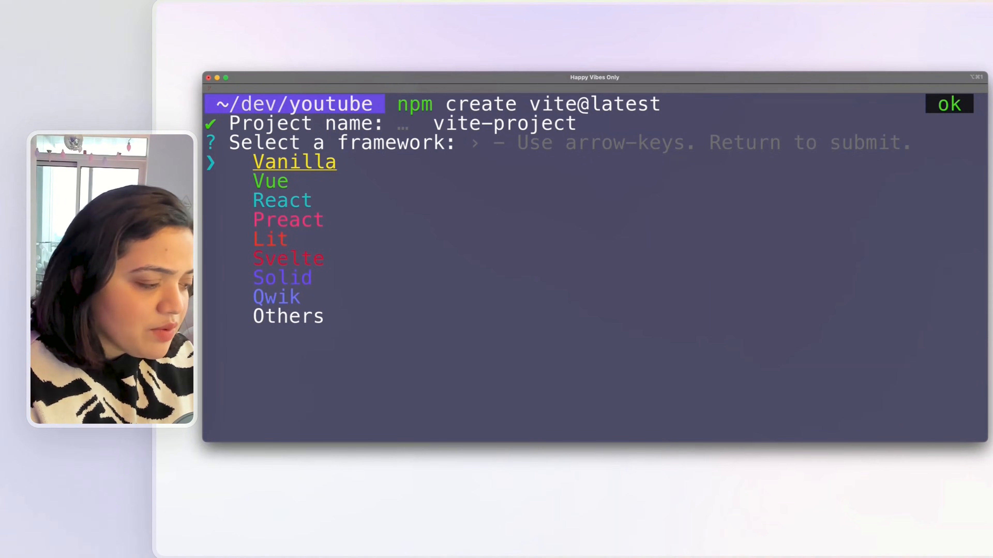
Step: Choose React with the TypeScript + SWC variant for vite-project
key(down)
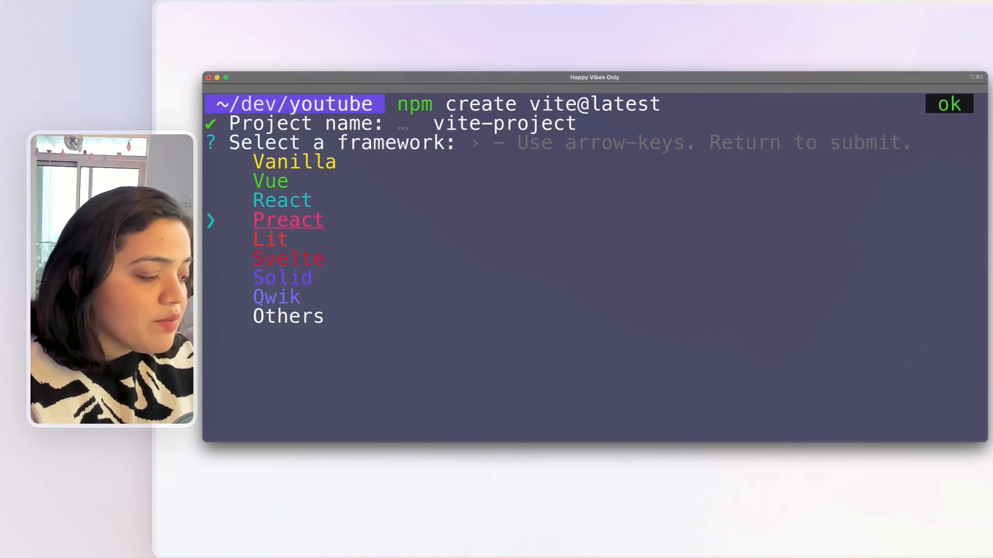
key(up)
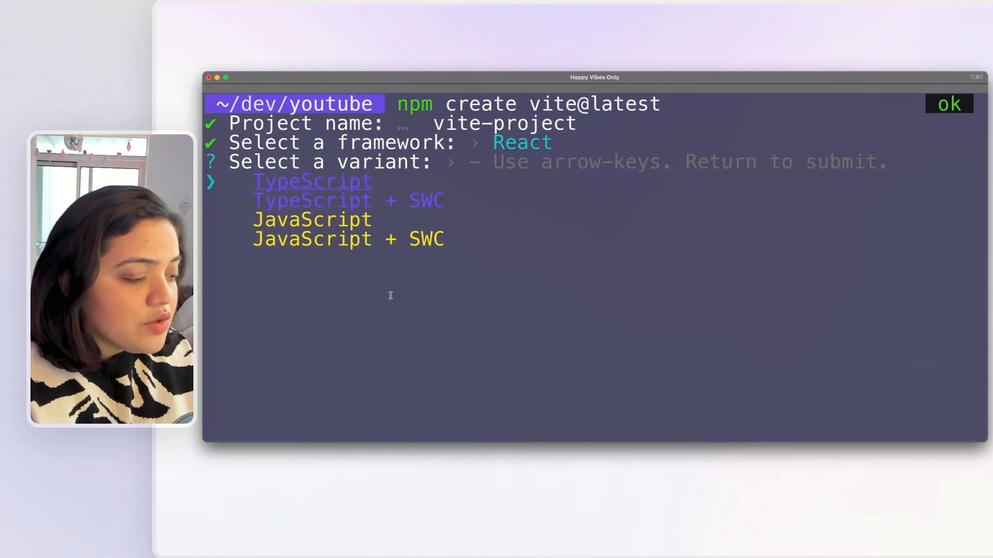
key(Down)
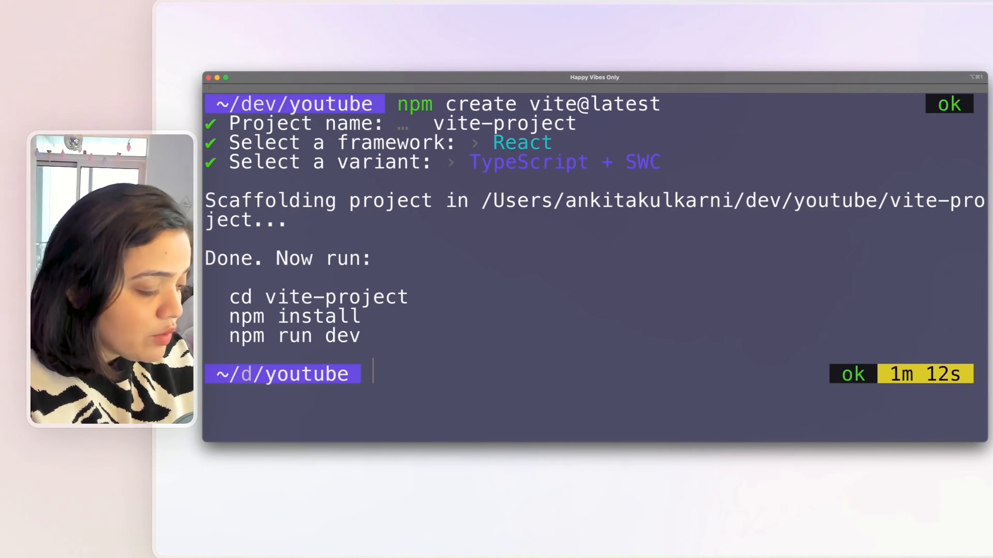
Step: Enter vite-project, run npm install and npm run dev, and load the starter page in the browser
text(cd vite-project)
text(code .)
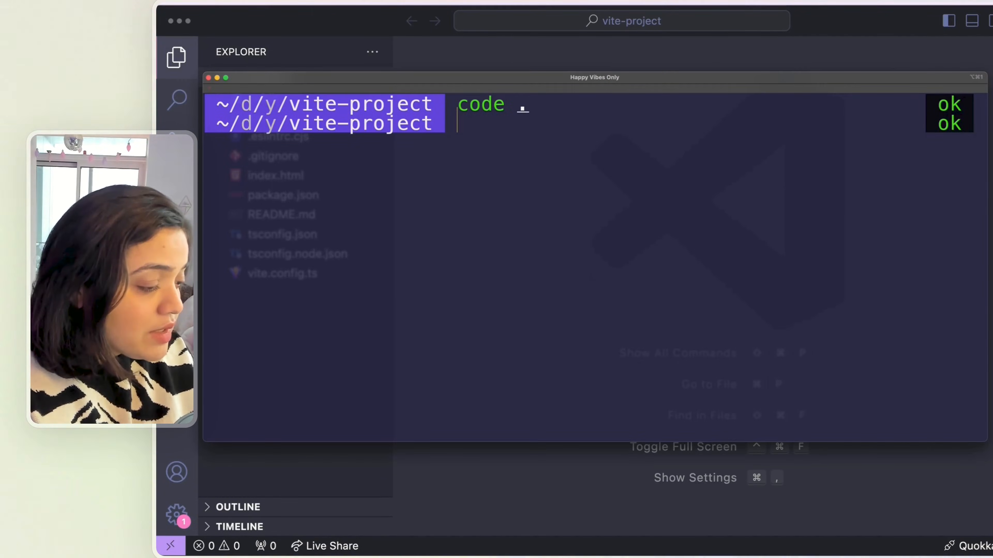
text(npm install)
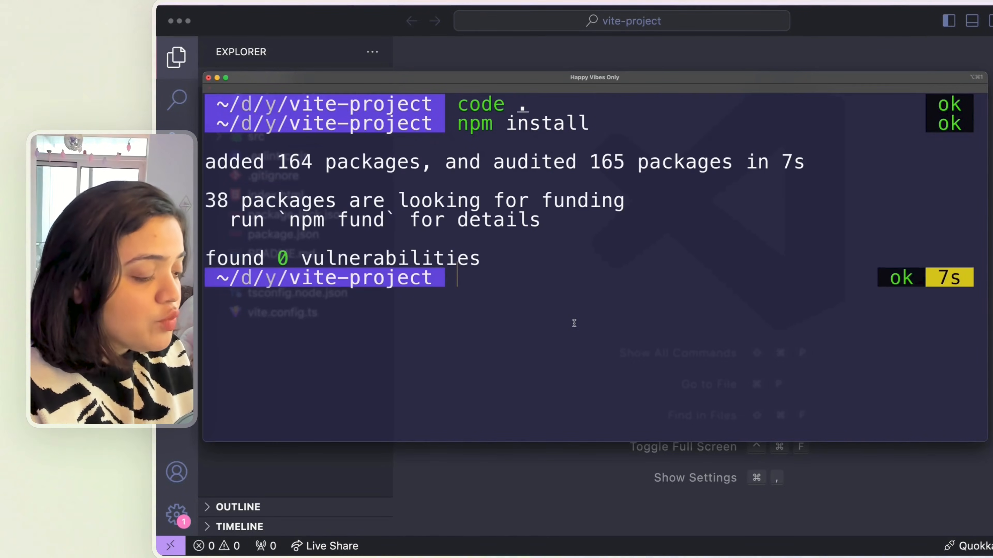
text(npm run de)
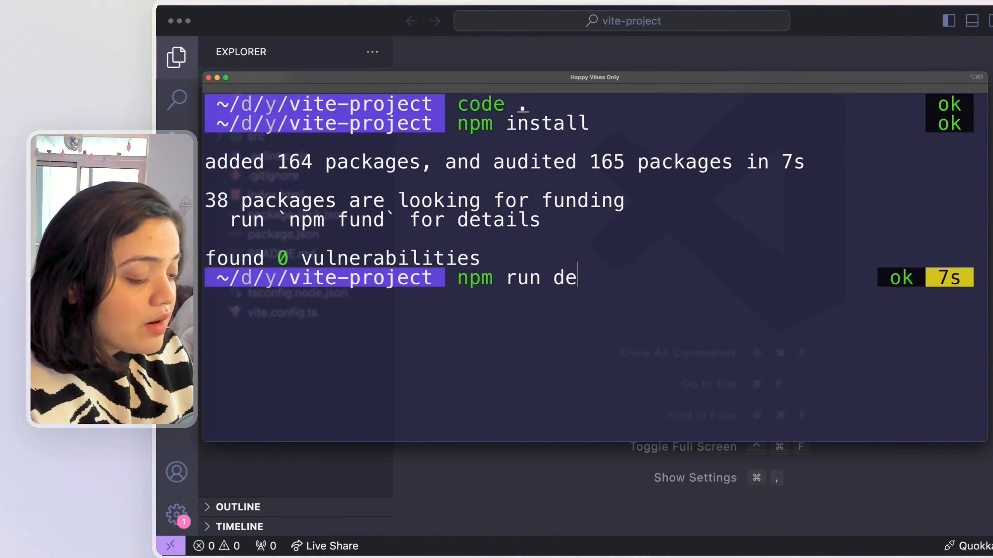
key(enter)
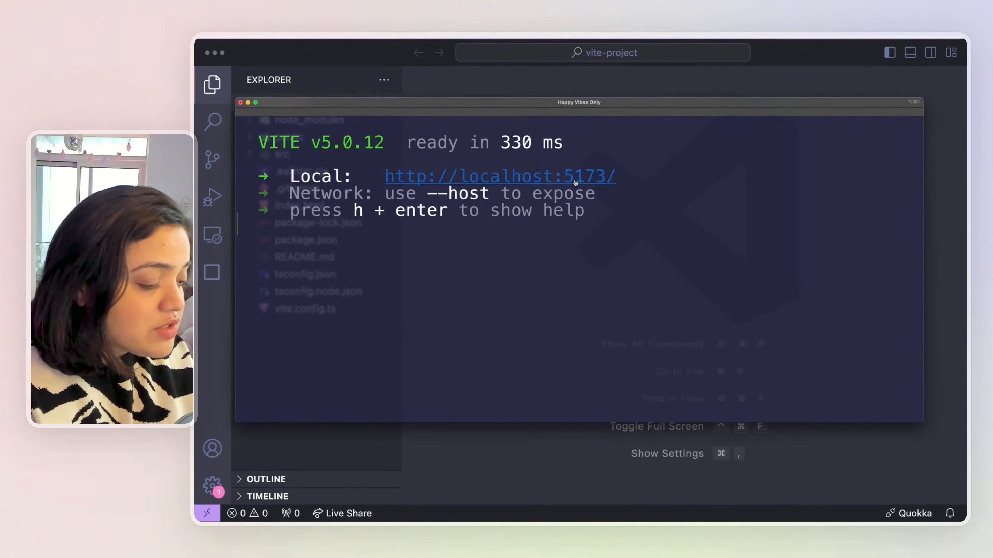
click(500, 177)
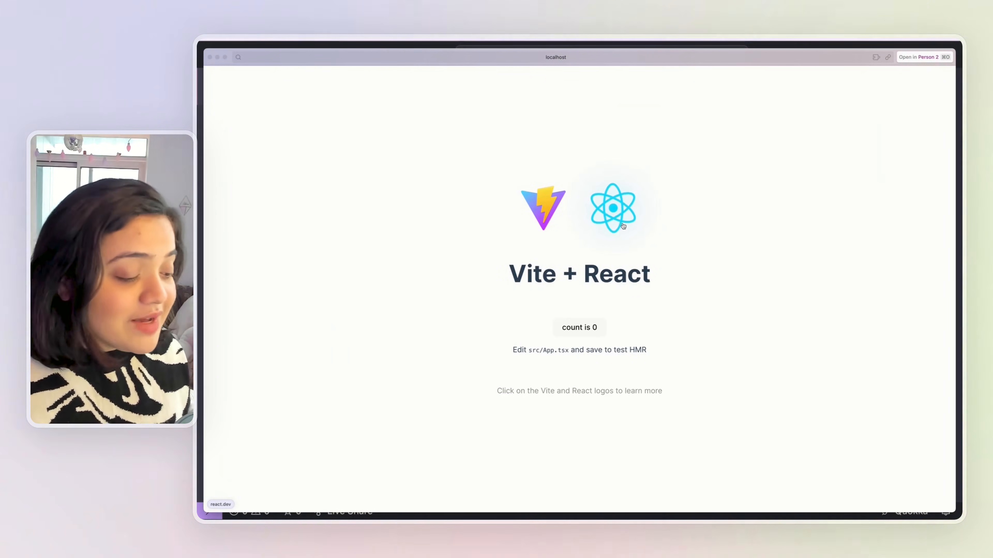
Step: Raise the starter page's 'count is' counter to 4
click(579, 328)
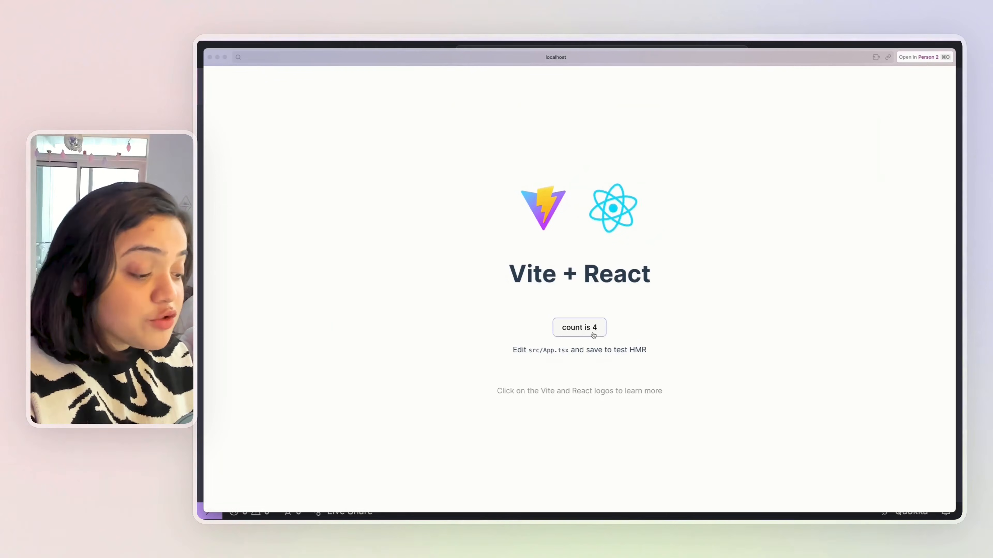
mouse_move(598, 337)
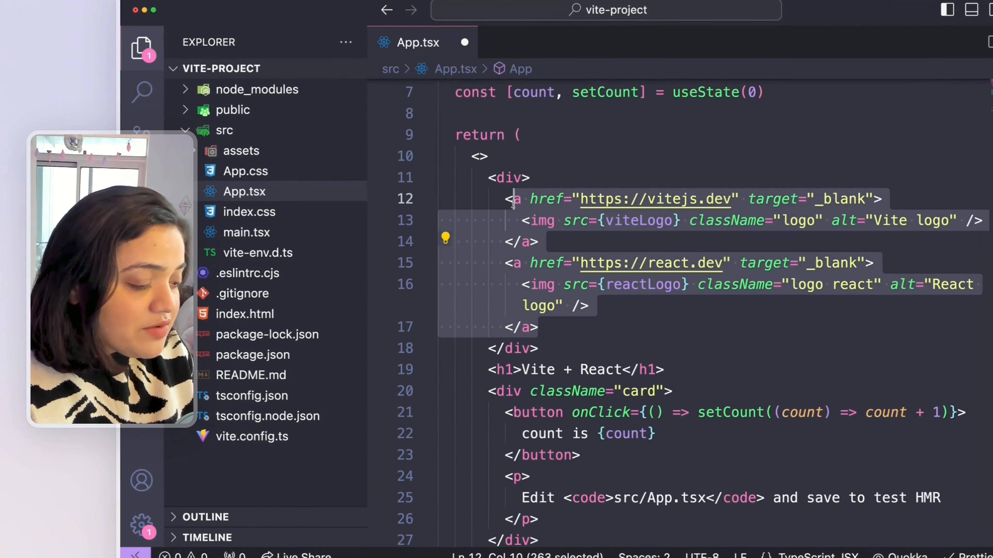
Step: Delete the logo anchor links from App.tsx, view vite.config.ts, then the Vite plugins list
key(Delete)
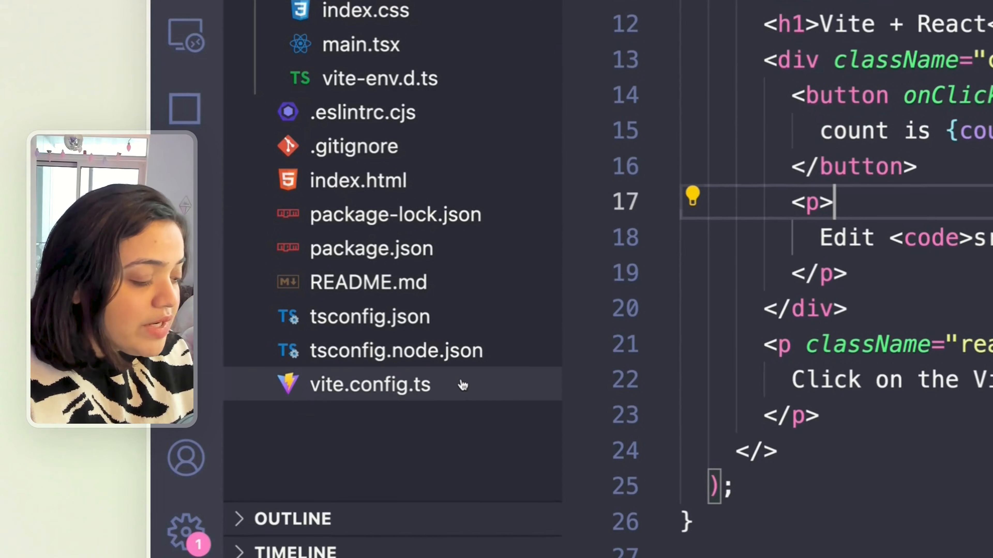
click(370, 384)
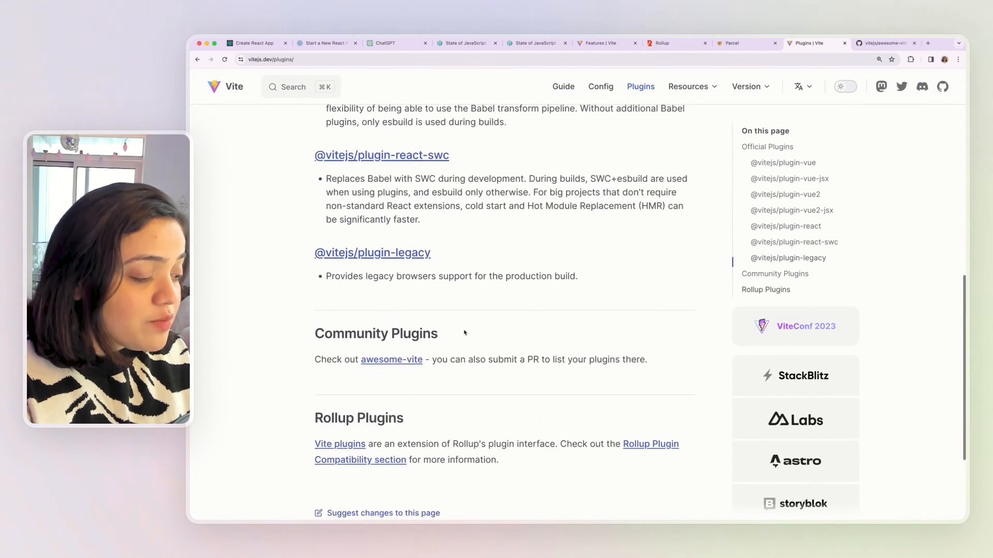
scroll(up, 3)
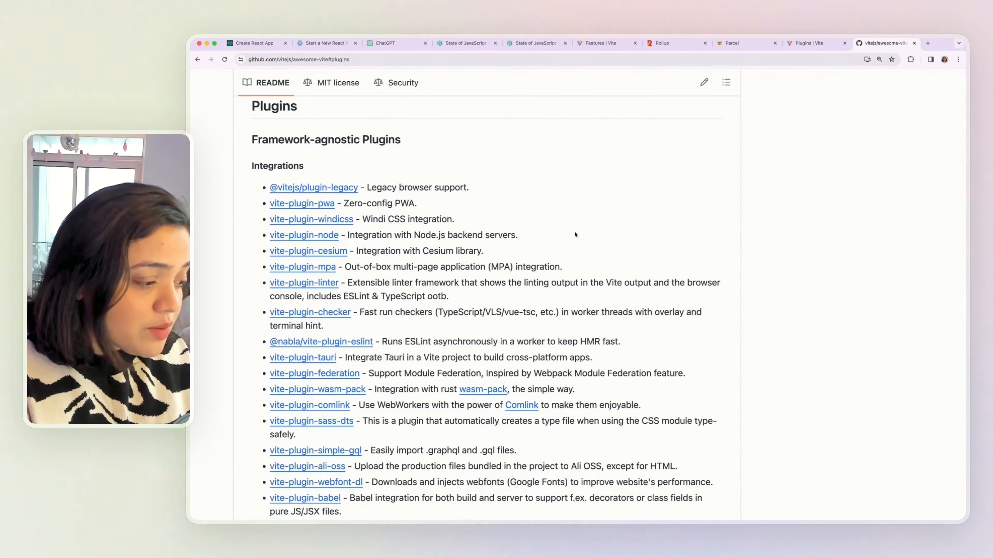
Step: Look over the awesome-vite framework-agnostic plugins section
scroll(down, 3)
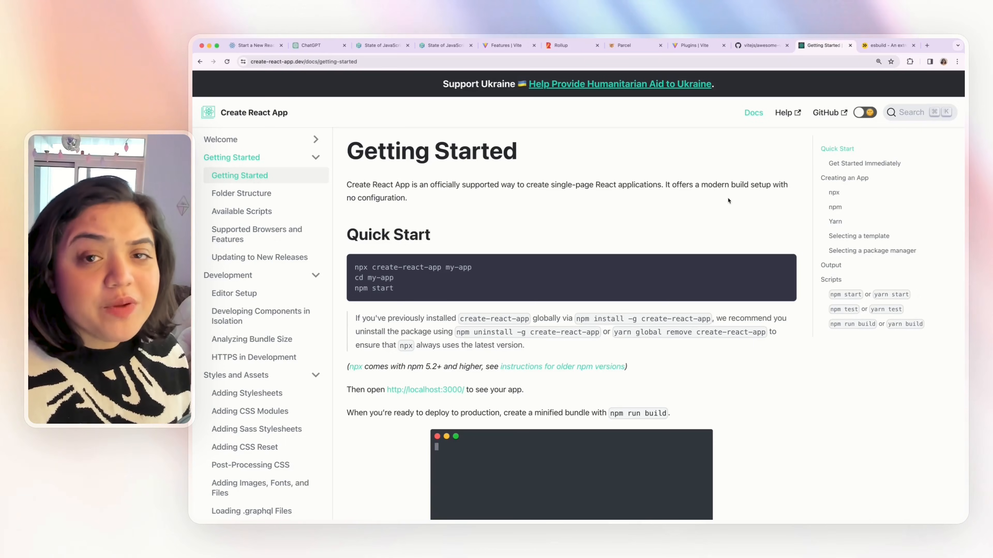
Step: Go over the Create React App quick start with npx create-react-app, then move to Vite's SSR guide
text(npx create-reac)
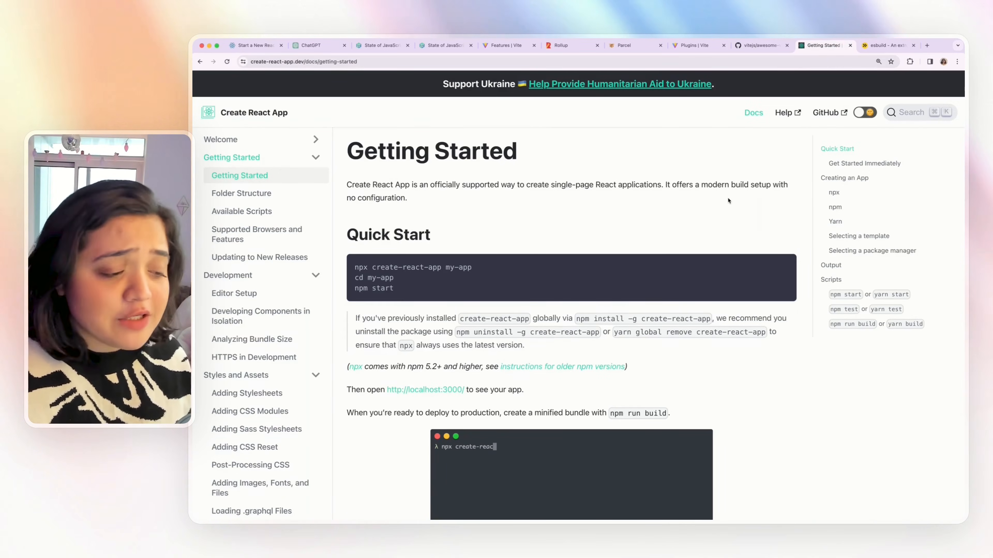
click(886, 45)
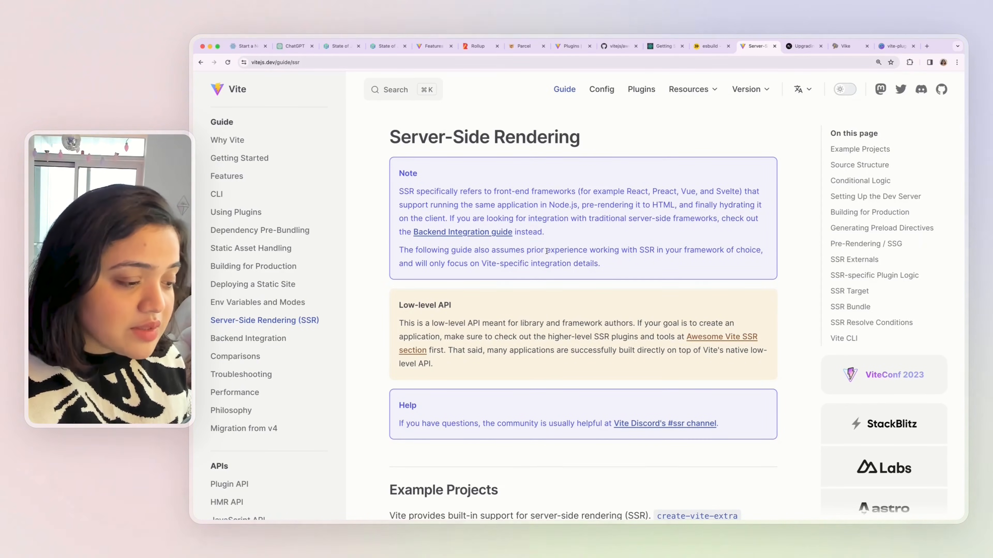
Step: Scroll through the SSR guide's source structure, conditional logic and dev server setup sections
scroll(down, 3)
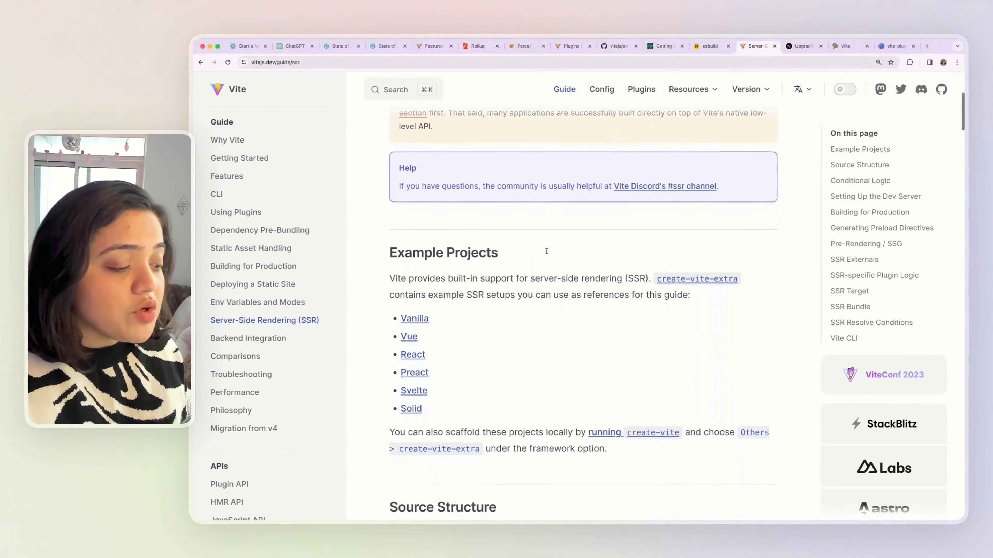
scroll(down, 3)
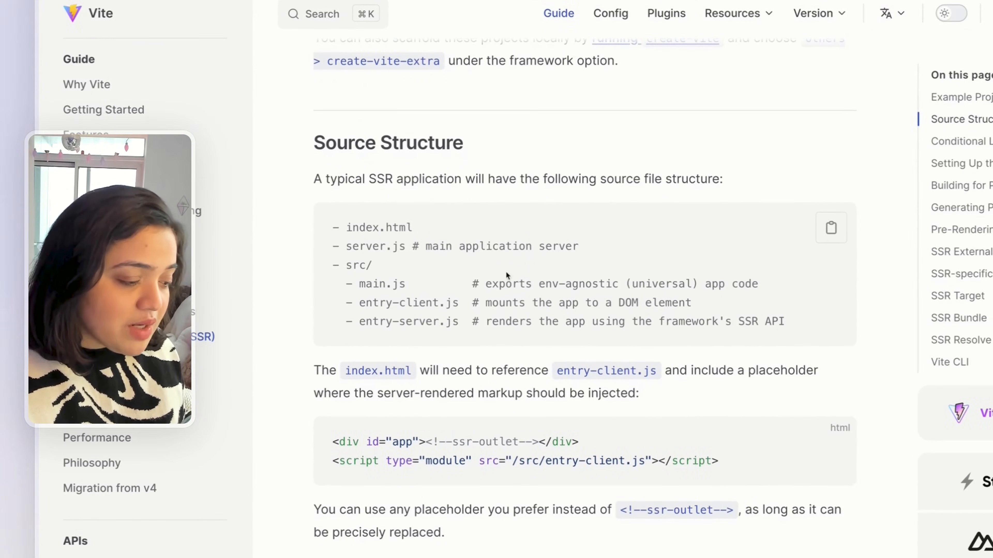
scroll(down, 3)
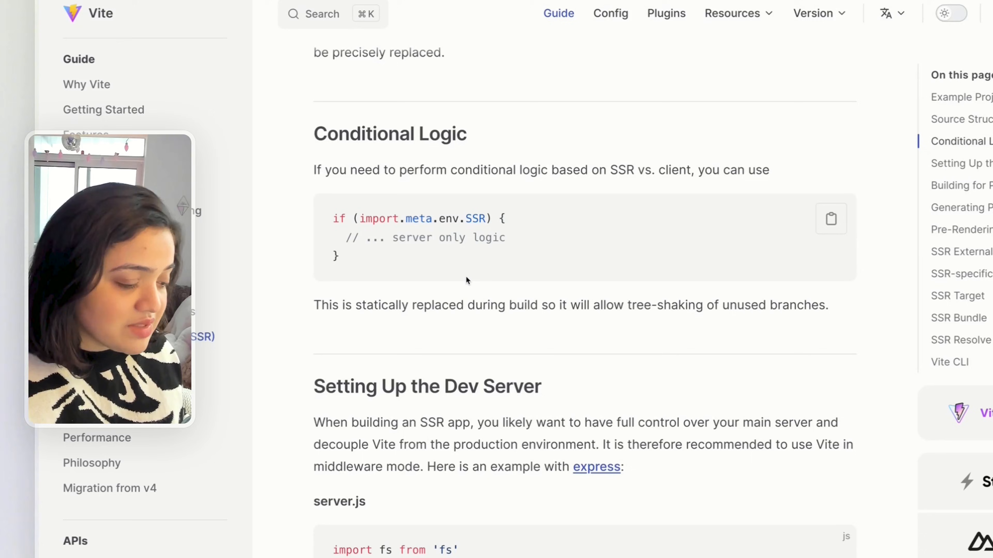
scroll(down, 3)
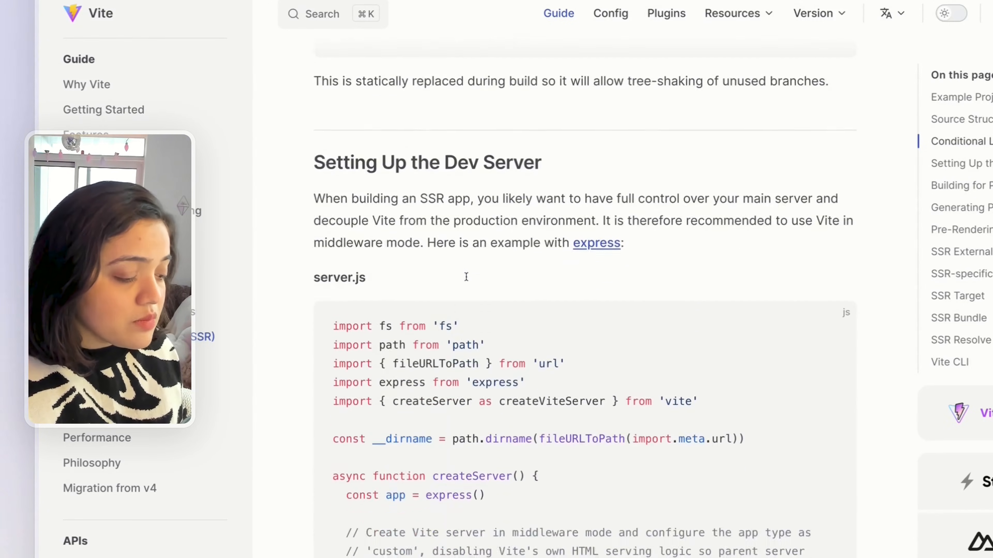
scroll(down, 3)
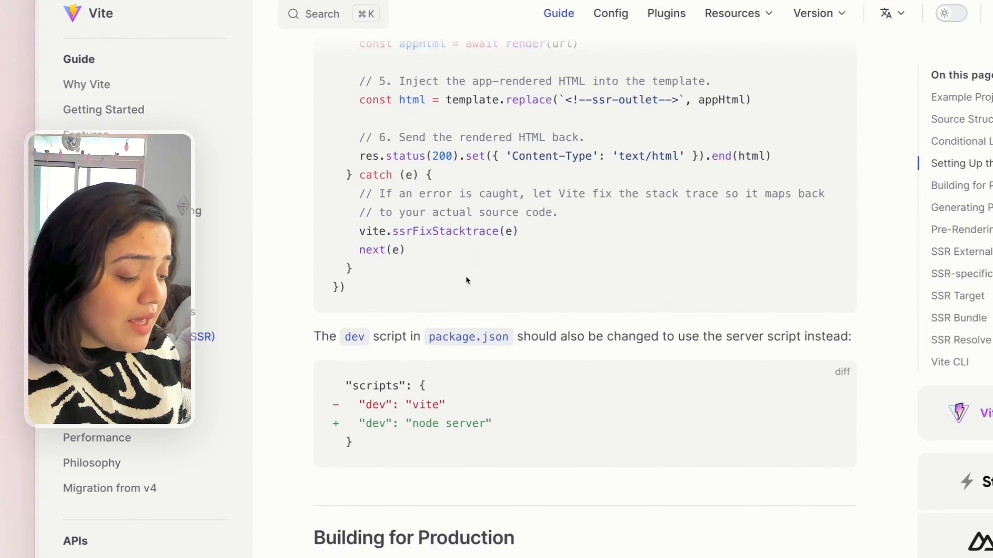
scroll(down, 3)
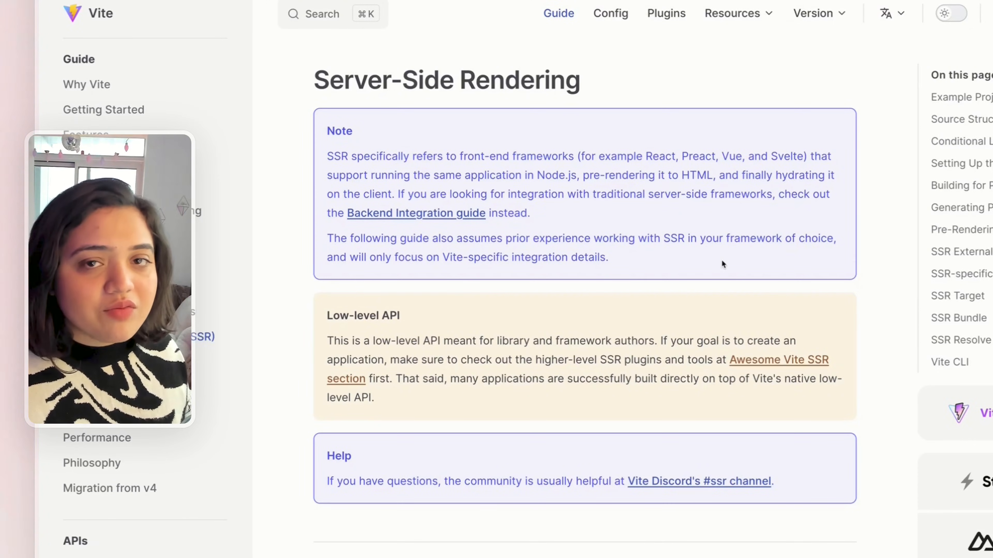
mouse_move(809, 147)
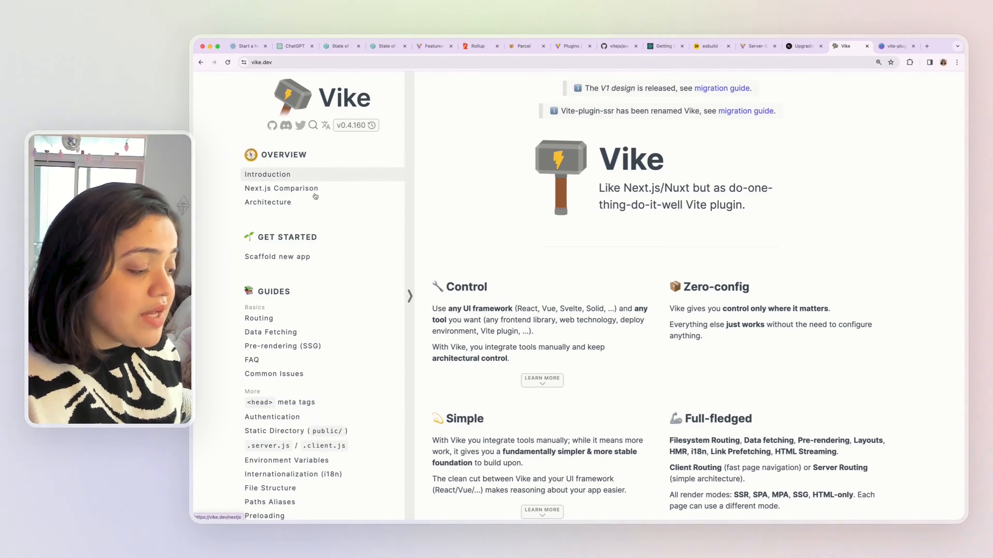
Step: Read Vike's Next.js Comparison page, then move on to its Architecture page
click(281, 188)
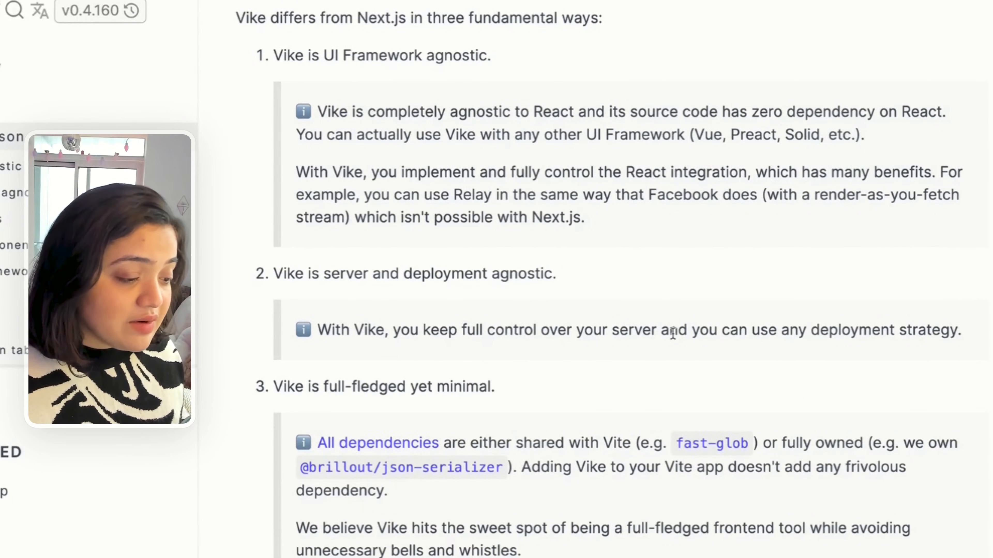
double_click(382, 56)
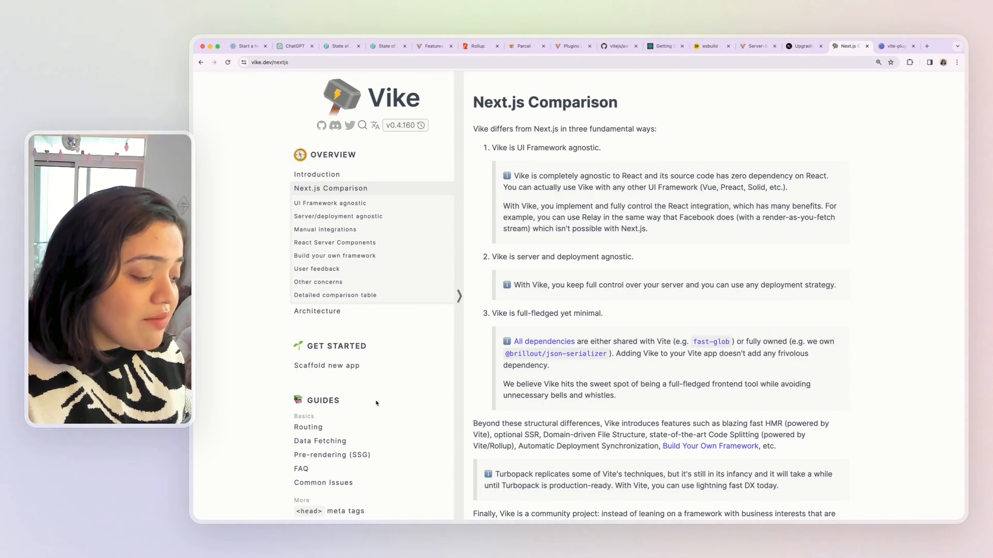
mouse_move(622, 370)
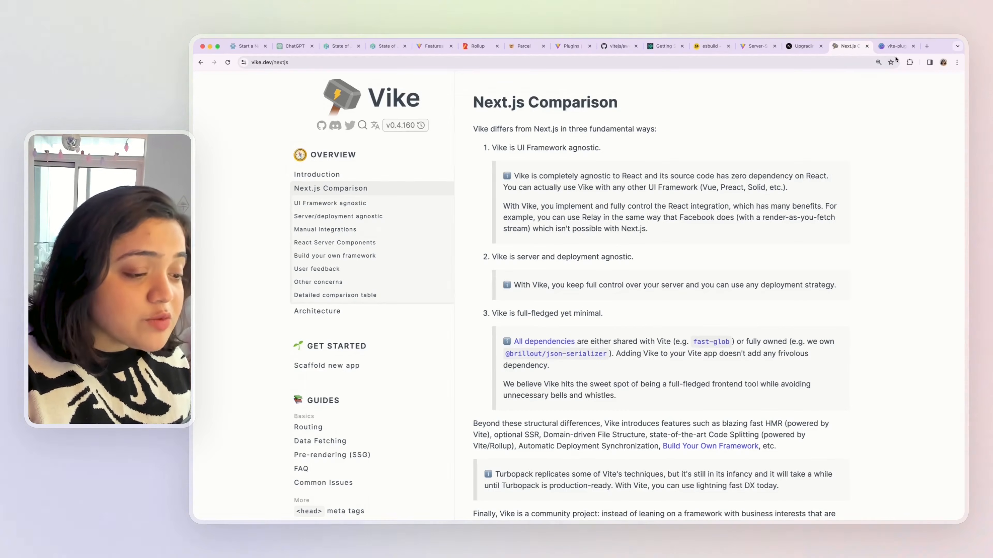
click(895, 46)
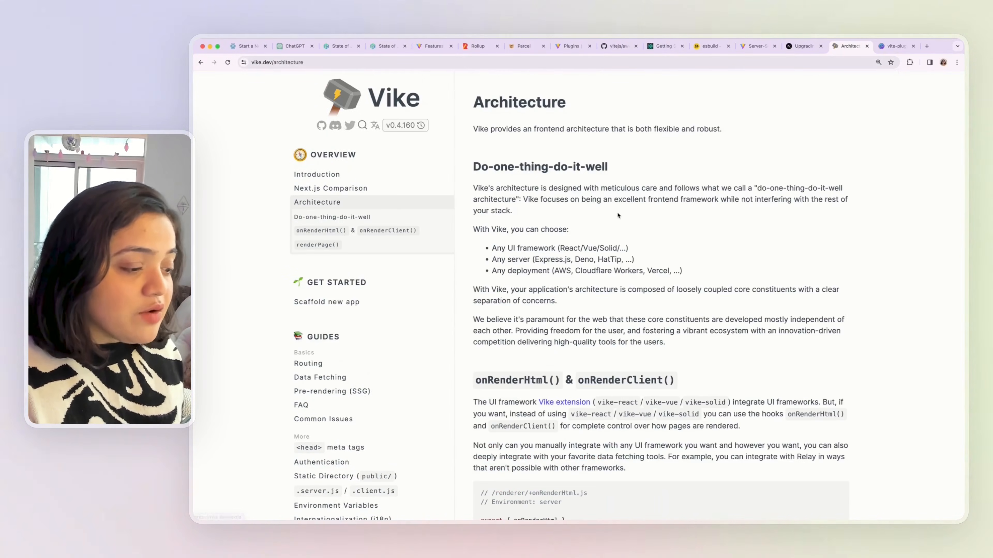
Step: Read through the Vike Architecture page and return to the Next.js Comparison page
scroll(down, 3)
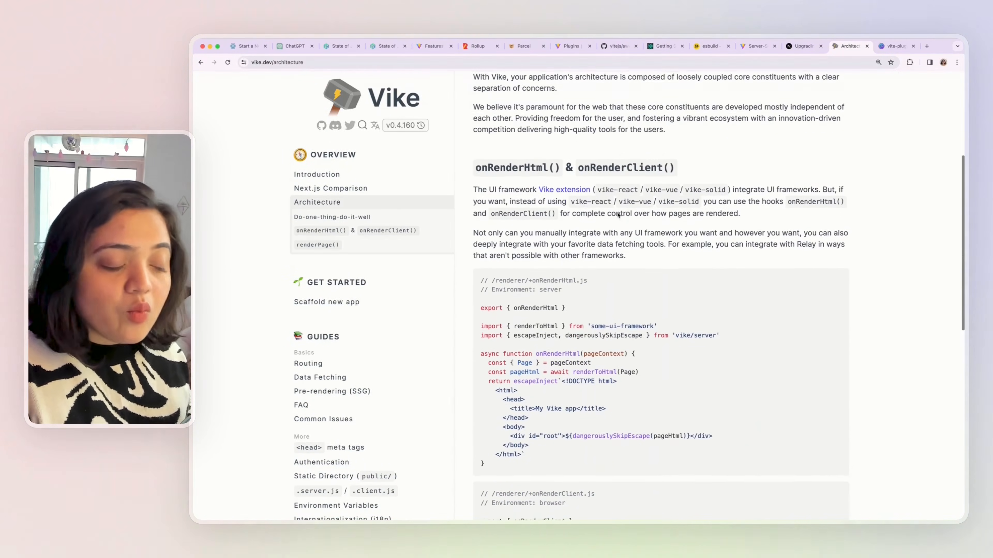
scroll(down, 3)
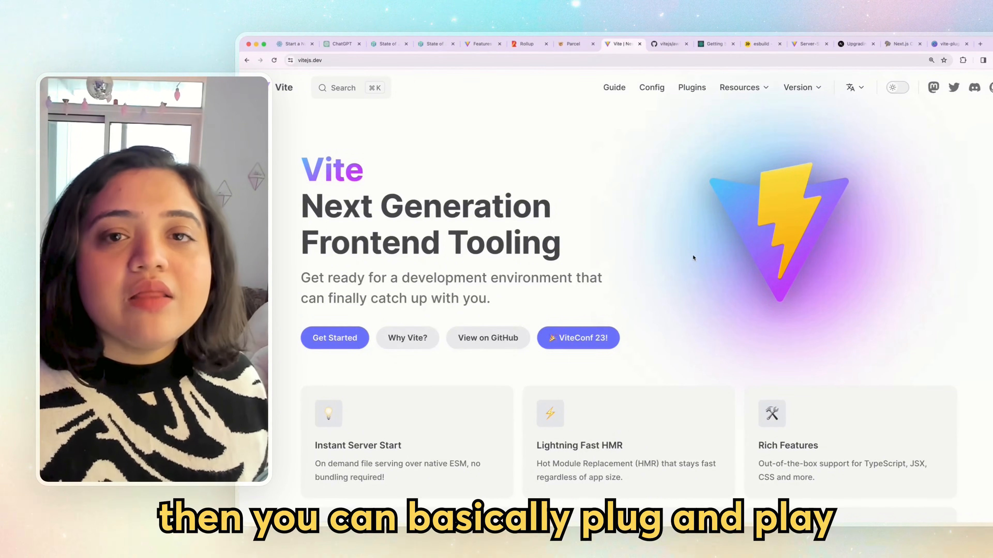
click(902, 43)
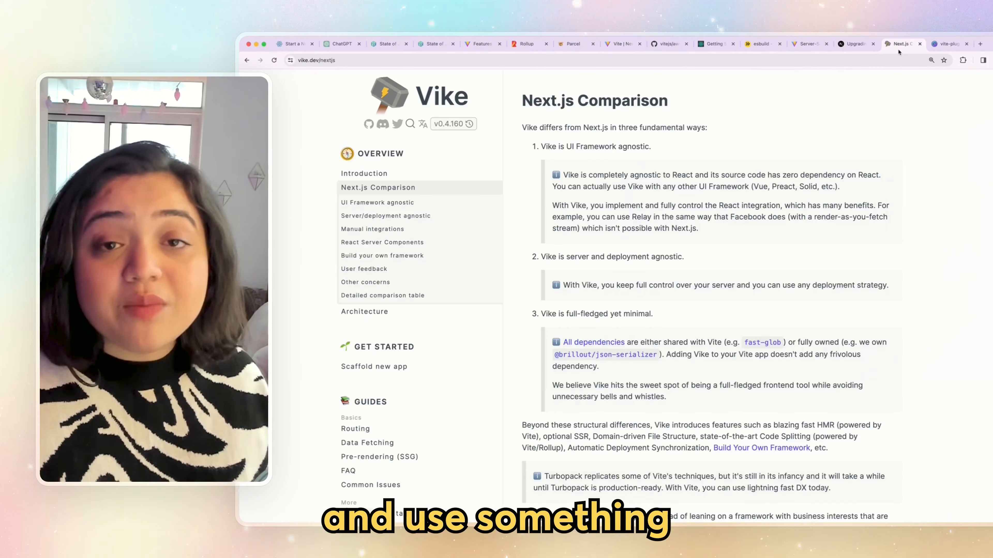